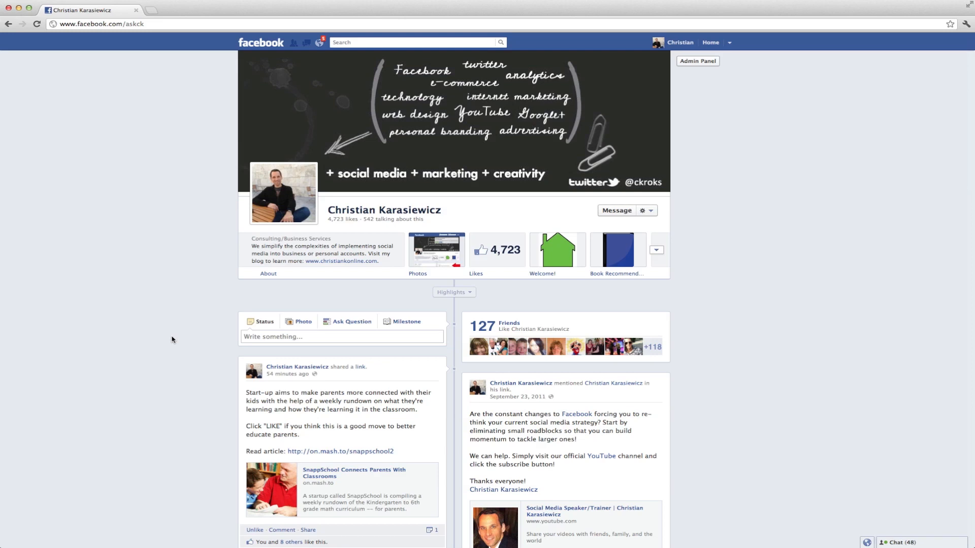
{"action": "mouse_move", "coordinate": [155, 304]}
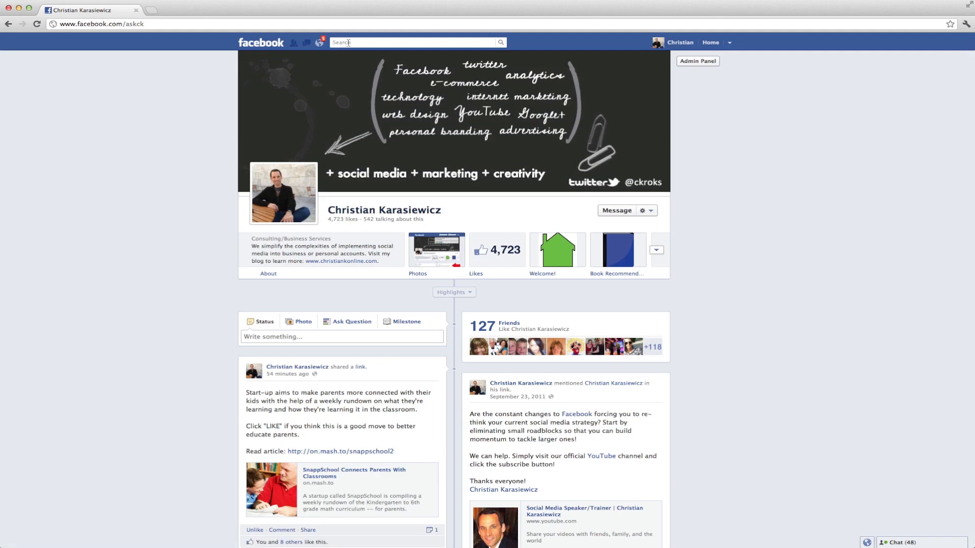
Search for 'My test page' and open it from the Pages results
{"action": "type", "text": "My test page"}
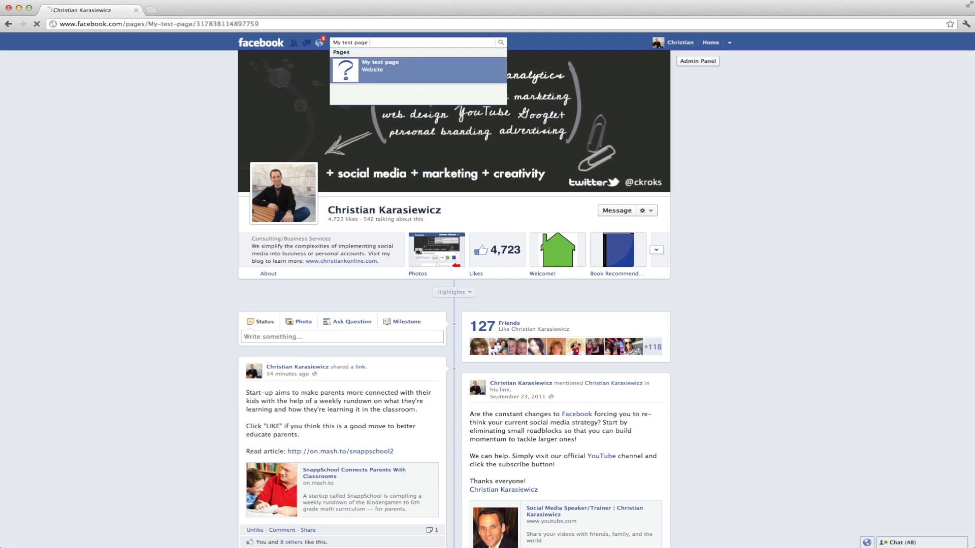
{"action": "left_click", "coordinate": [380, 65]}
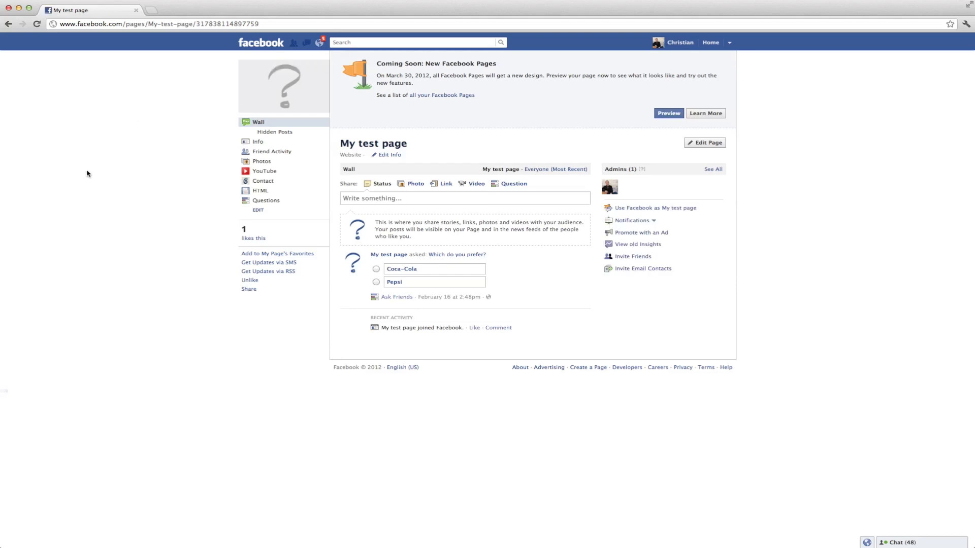
{"action": "mouse_move", "coordinate": [97, 208]}
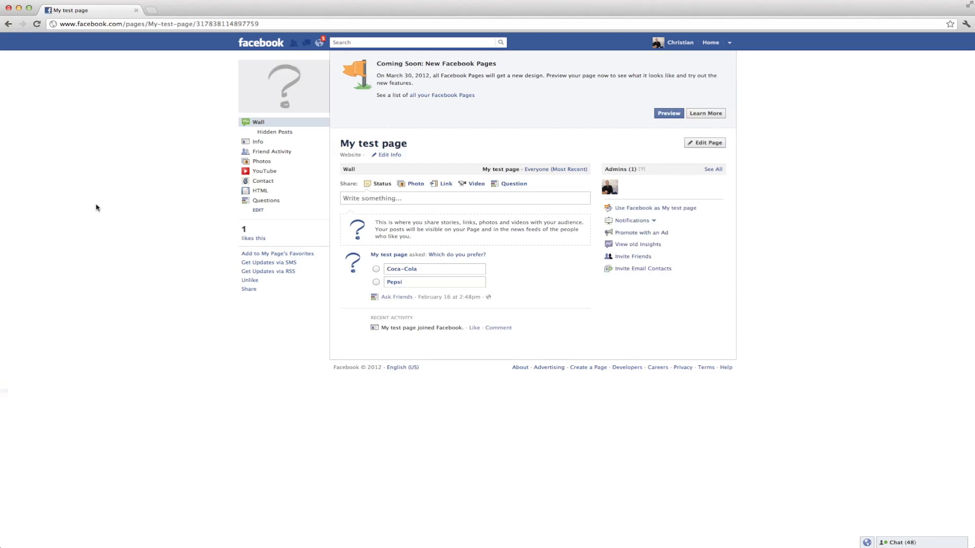
{"action": "mouse_move", "coordinate": [273, 203]}
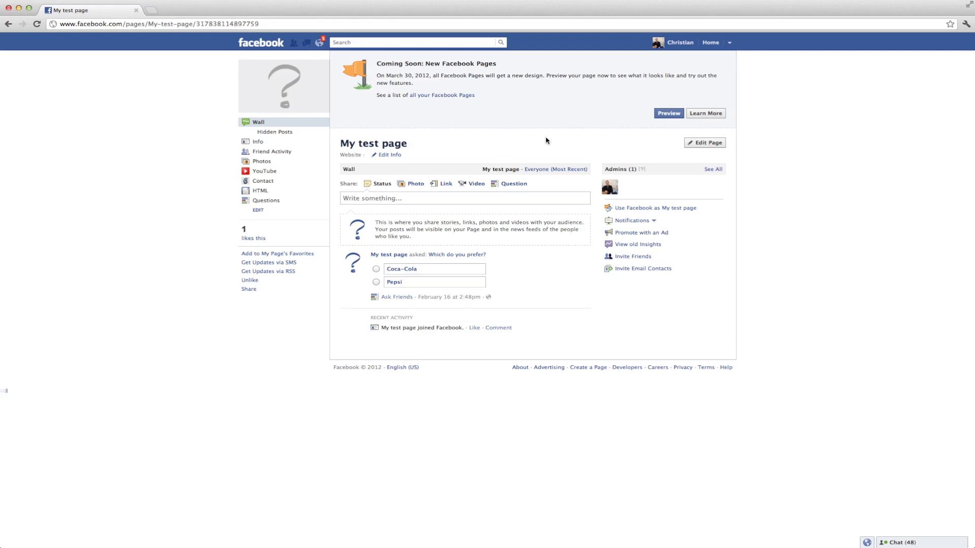
{"action": "mouse_move", "coordinate": [550, 145]}
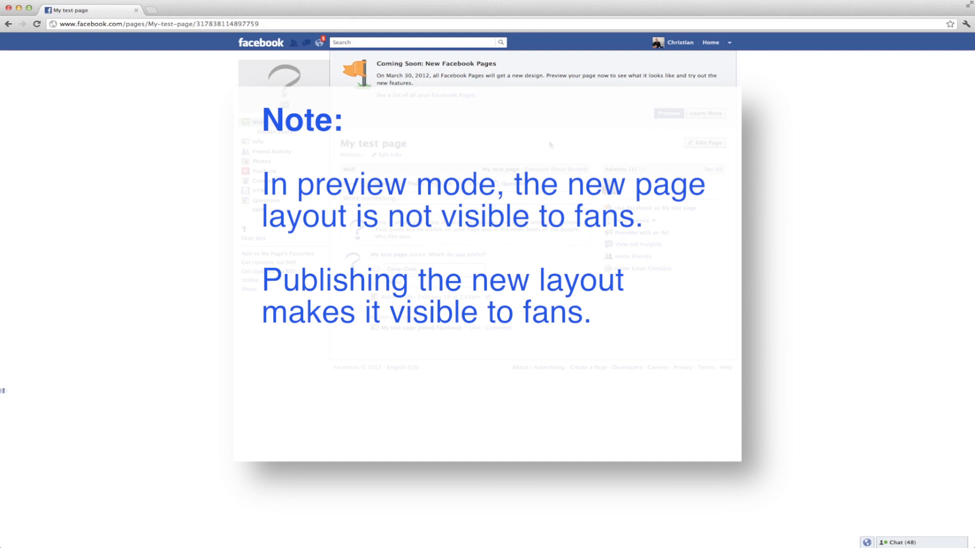
{"action": "mouse_move", "coordinate": [557, 133]}
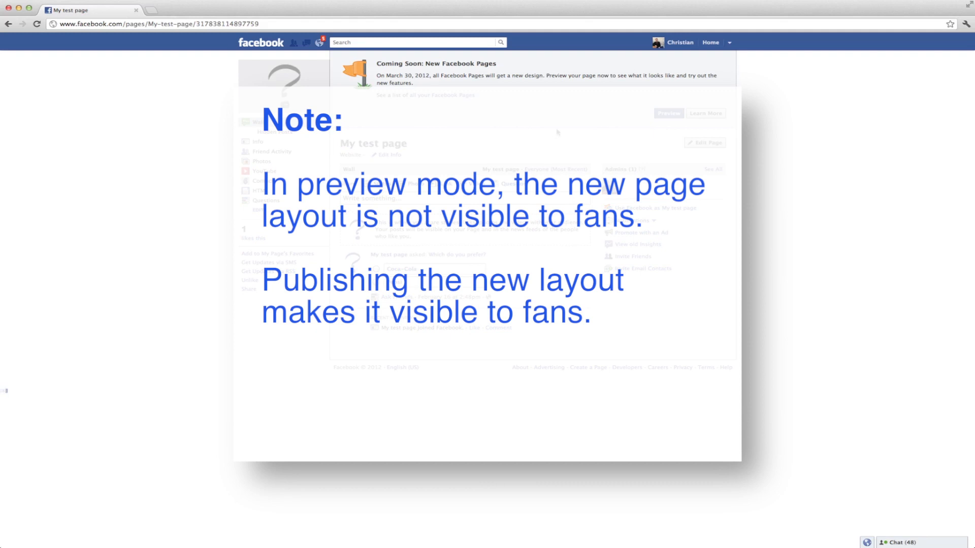
{"action": "mouse_move", "coordinate": [548, 134]}
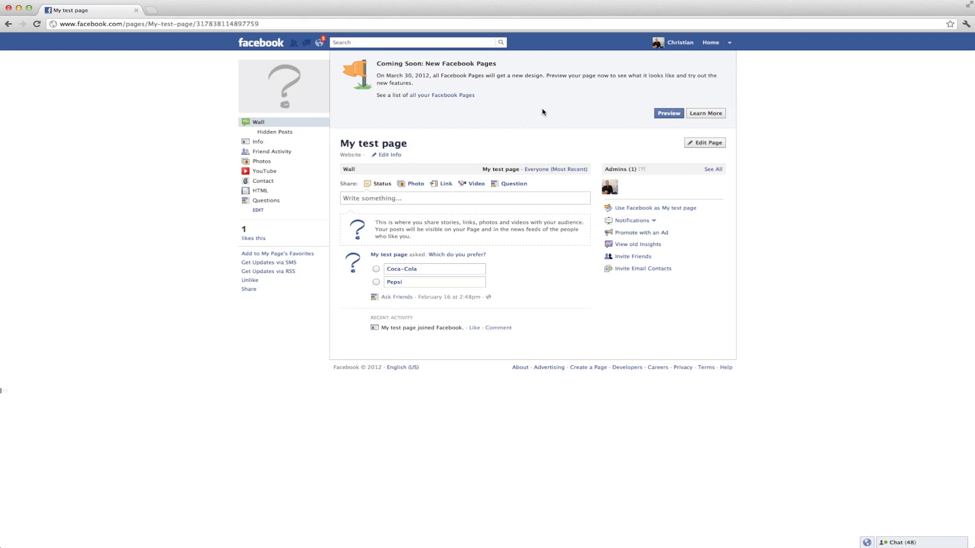
{"action": "mouse_move", "coordinate": [555, 111]}
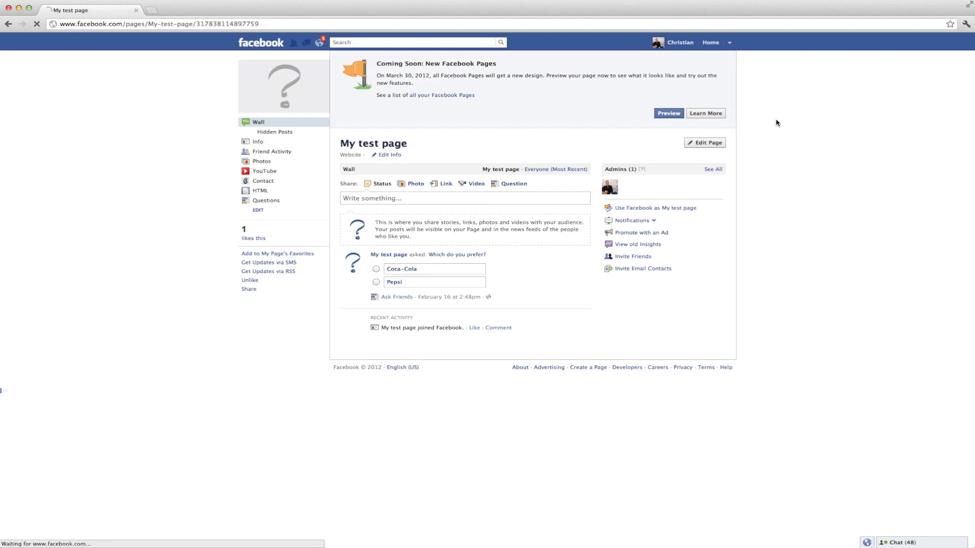
Preview My test page in the new Timeline design from the Coming Soon banner
{"action": "left_click", "coordinate": [668, 113]}
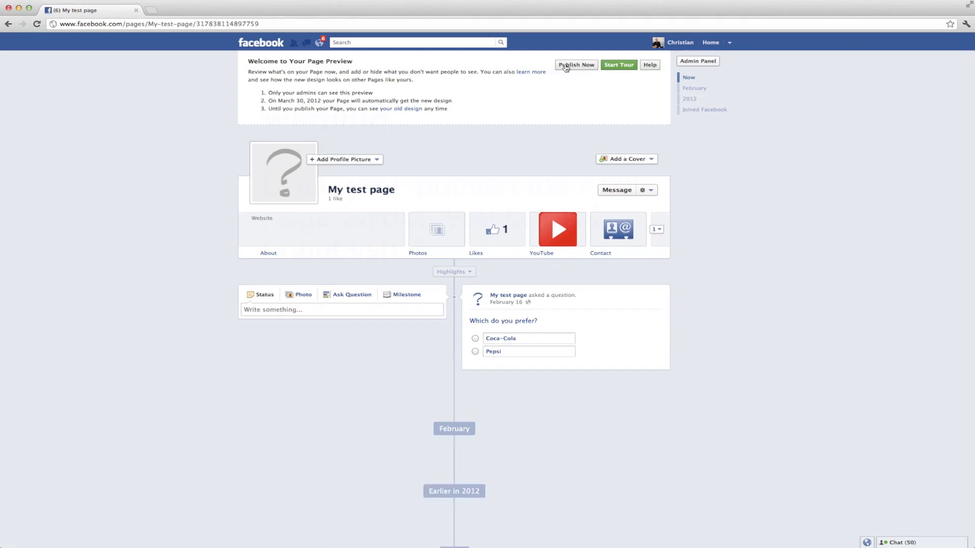
Look over the Page Preview welcome panel and Timeline layout without publishing
{"action": "left_click", "coordinate": [575, 64]}
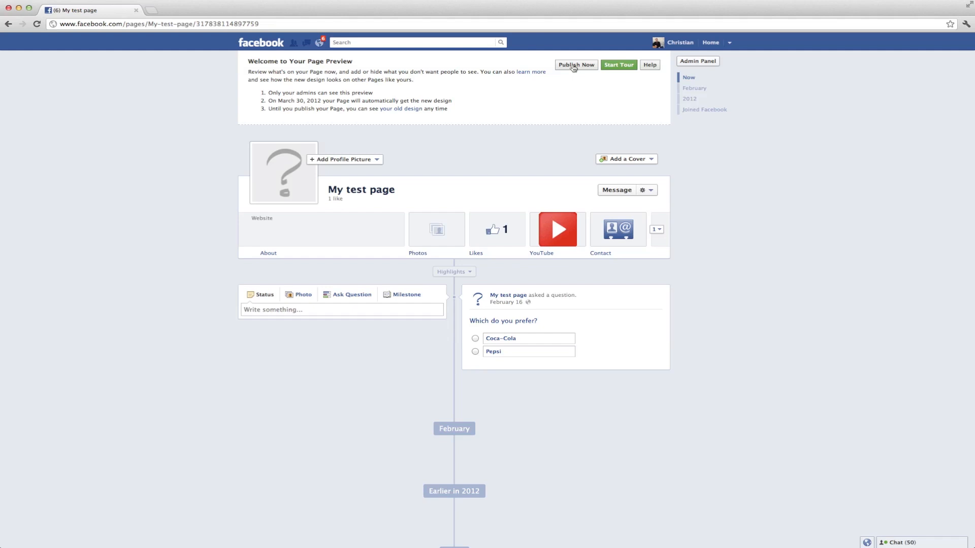
{"action": "mouse_move", "coordinate": [508, 109]}
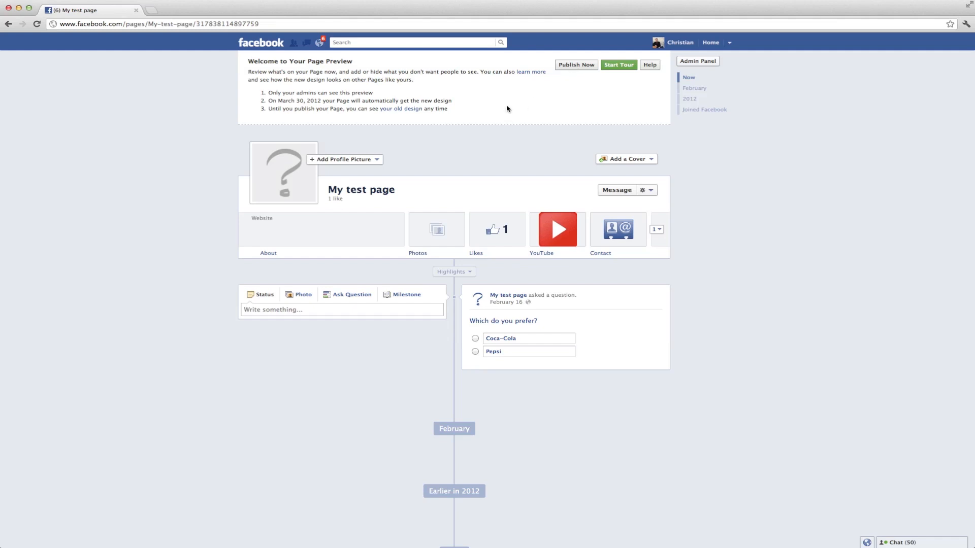
{"action": "mouse_move", "coordinate": [480, 119]}
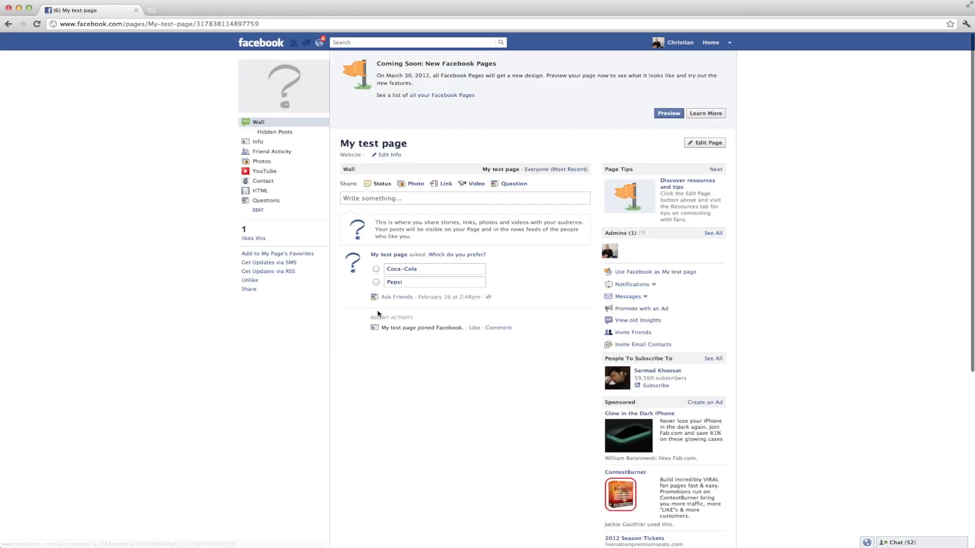
{"action": "mouse_move", "coordinate": [775, 194]}
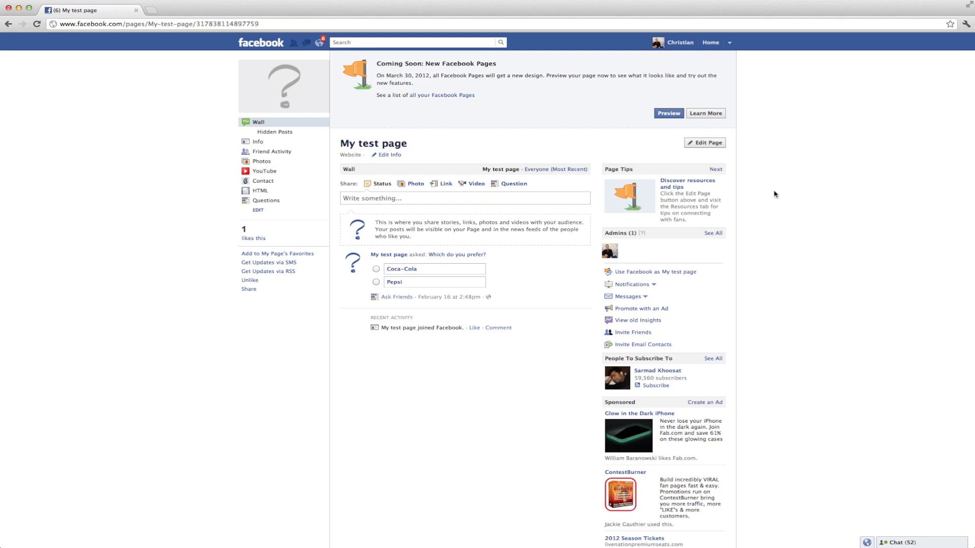